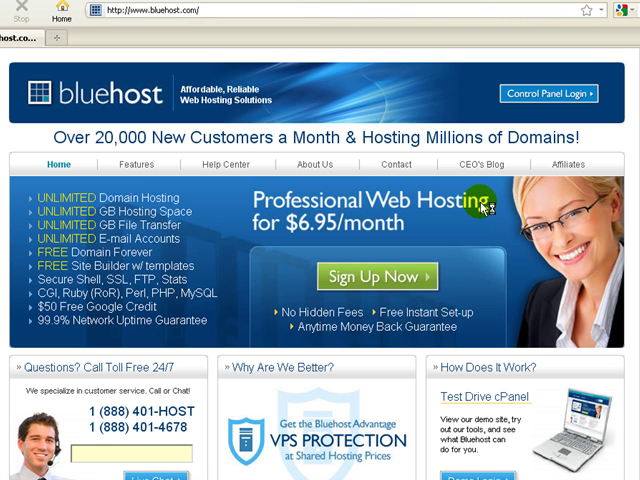
{"action": "mouse_move", "coordinate": [487, 207]}
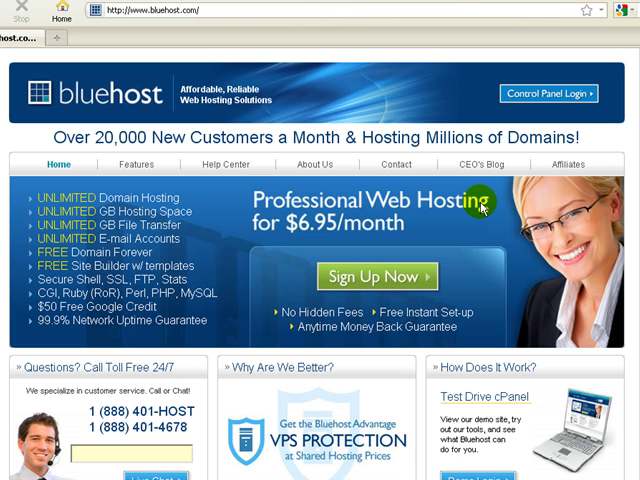
{"action": "mouse_move", "coordinate": [340, 161]}
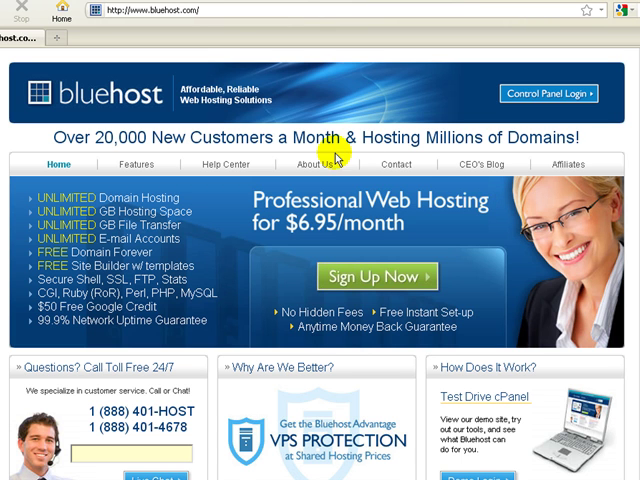
- Log into the Bluehost cPanel and bring the Databases section into view
{"action": "left_click", "coordinate": [554, 92]}
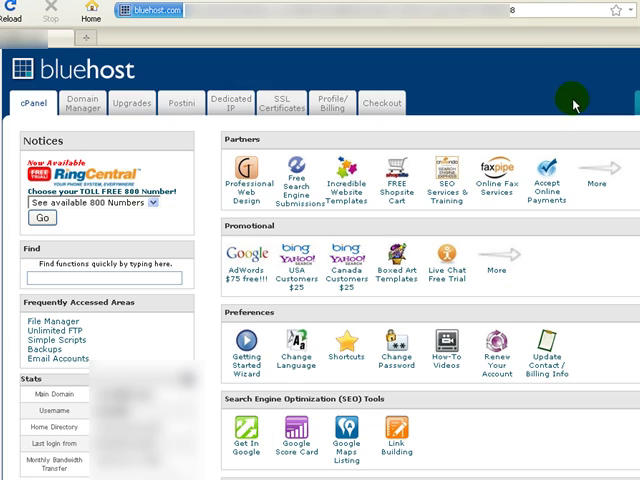
{"action": "scroll", "scroll_direction": "down", "scroll_amount": 3}
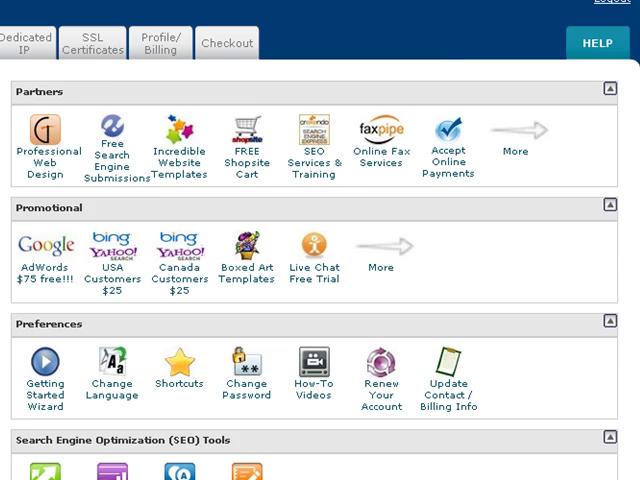
{"action": "scroll", "scroll_direction": "down", "scroll_amount": 3}
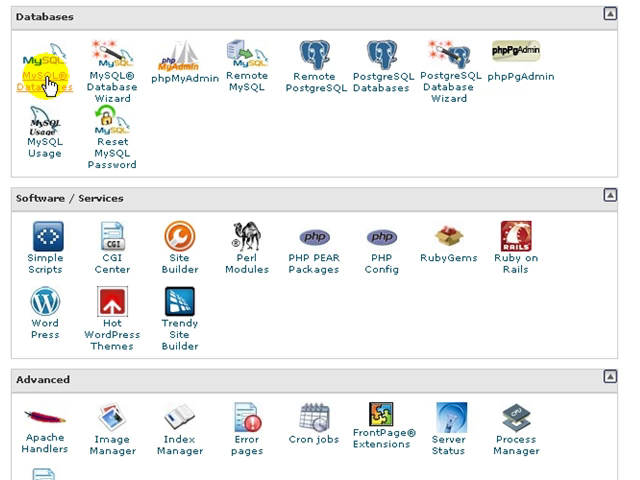
- On the MySQL Databases page, enter 'prestatraining' as the new database name
{"action": "left_click", "coordinate": [37, 58]}
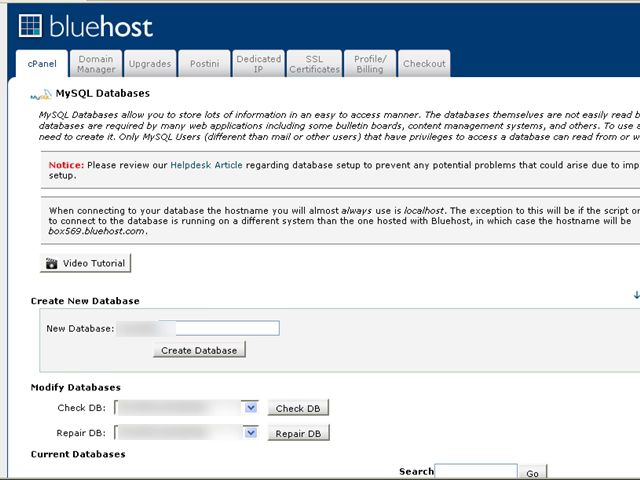
{"action": "scroll", "scroll_direction": "down", "scroll_amount": 3}
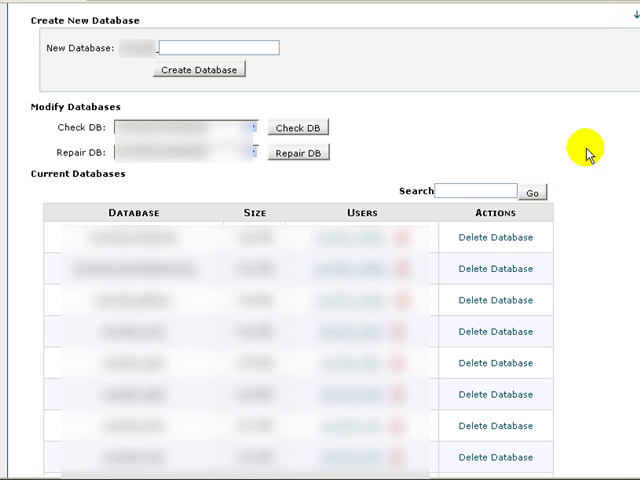
{"action": "mouse_move", "coordinate": [82, 66]}
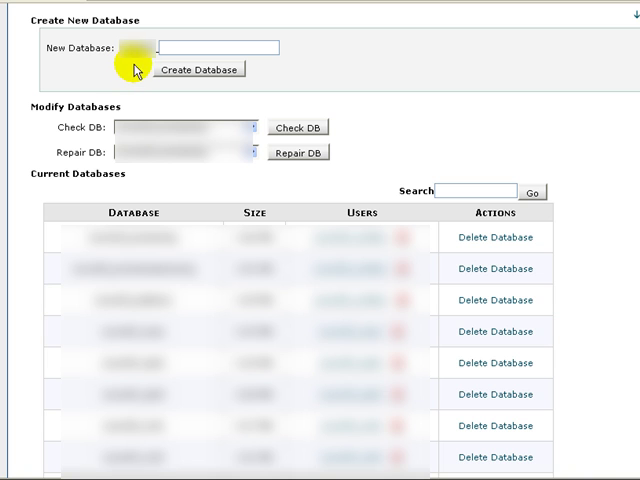
{"action": "mouse_move", "coordinate": [72, 64]}
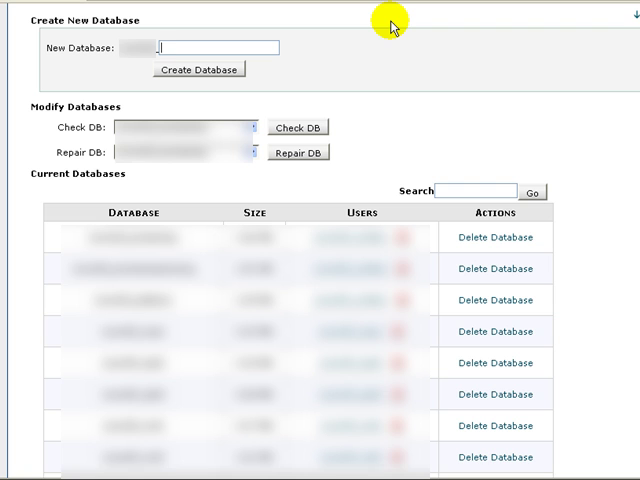
{"action": "type", "text": "prestatra"}
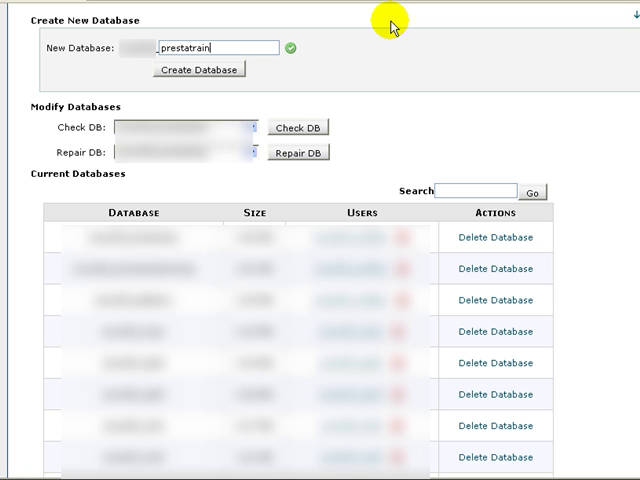
{"action": "type", "text": "ing"}
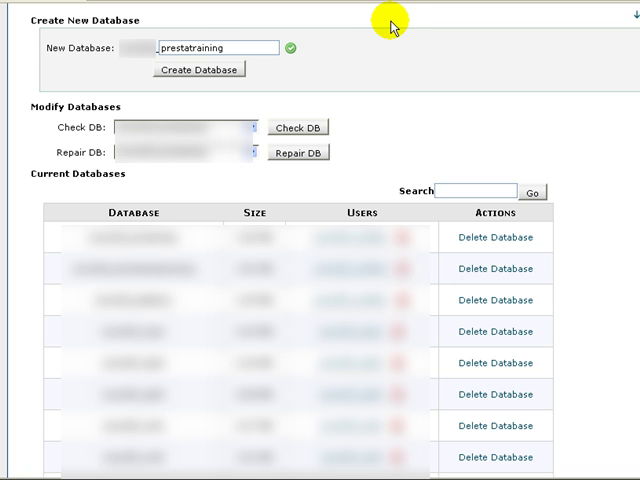
{"action": "mouse_move", "coordinate": [180, 73]}
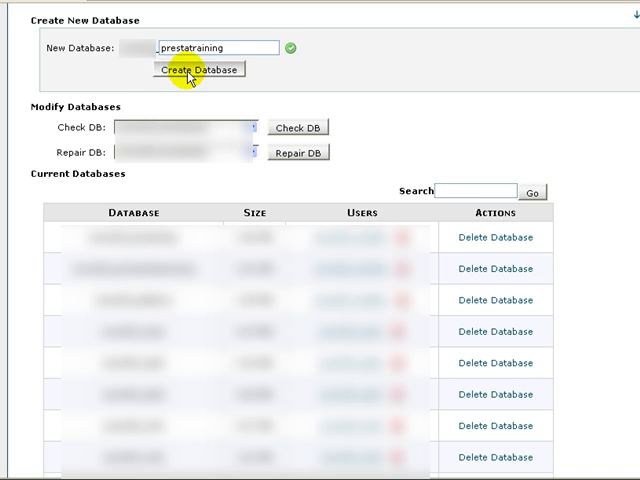
- Create the 'prestatraining' database and confirm it was added
{"action": "left_click", "coordinate": [200, 71]}
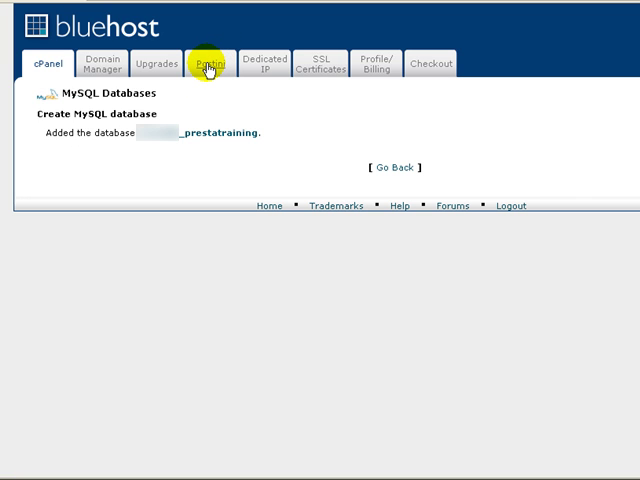
{"action": "mouse_move", "coordinate": [128, 119]}
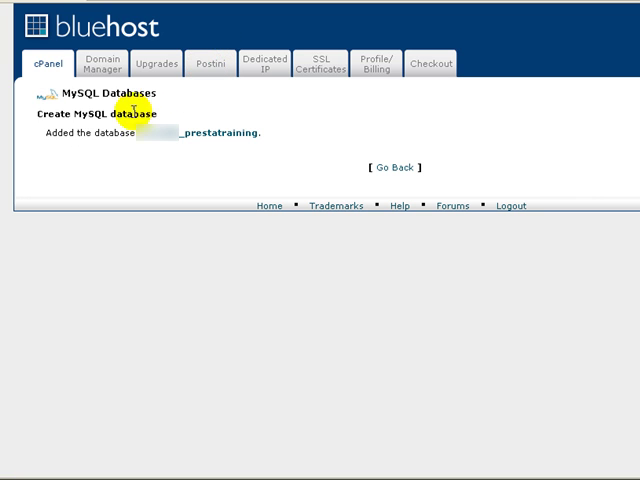
{"action": "mouse_move", "coordinate": [143, 148]}
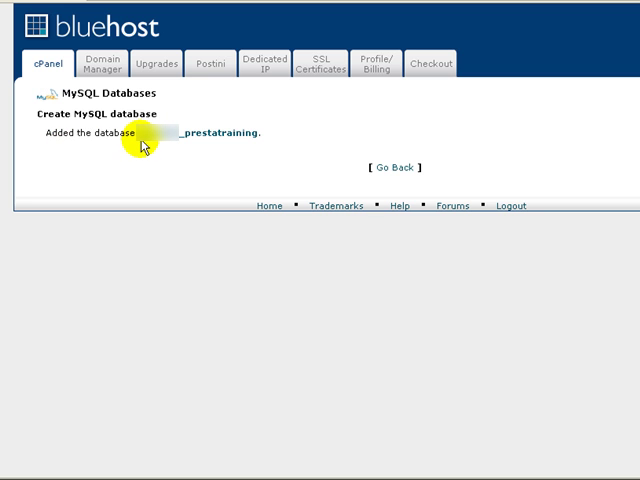
{"action": "mouse_move", "coordinate": [152, 147]}
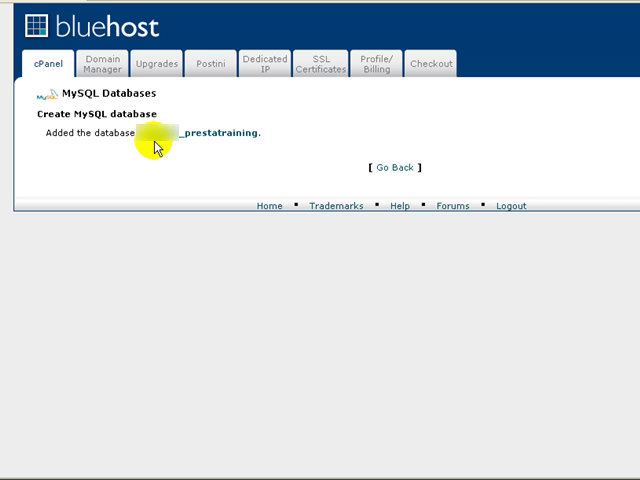
{"action": "mouse_move", "coordinate": [159, 150]}
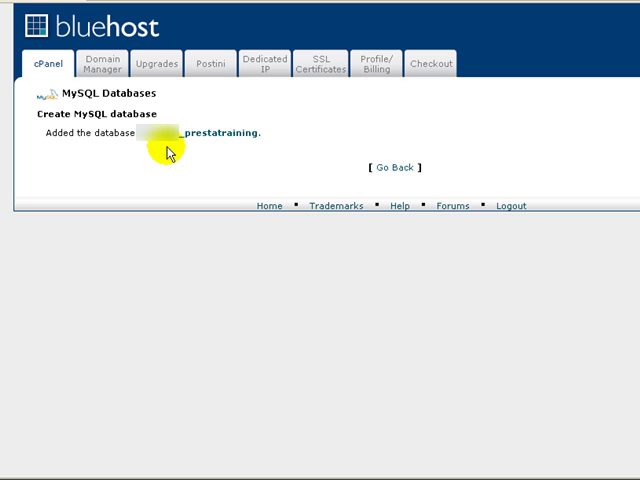
{"action": "mouse_move", "coordinate": [178, 150]}
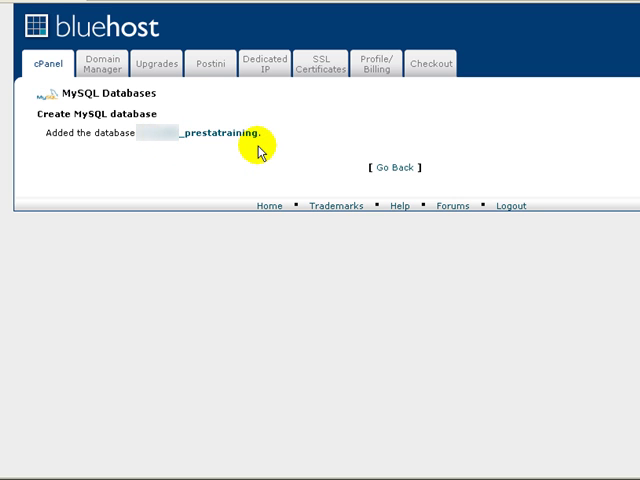
{"action": "mouse_move", "coordinate": [275, 155]}
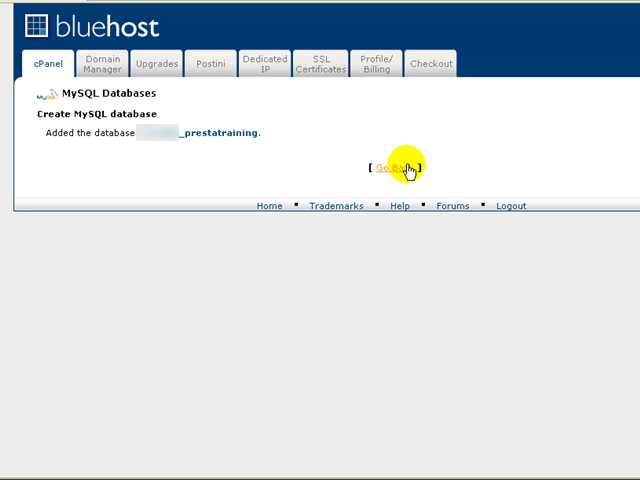
{"action": "left_click", "coordinate": [390, 166]}
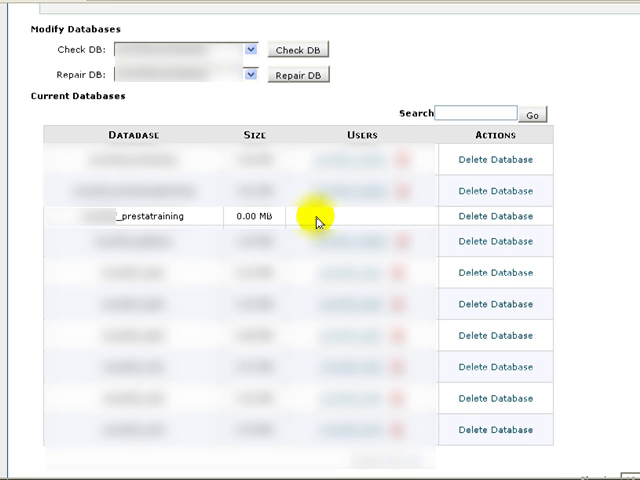
{"action": "mouse_move", "coordinate": [126, 228]}
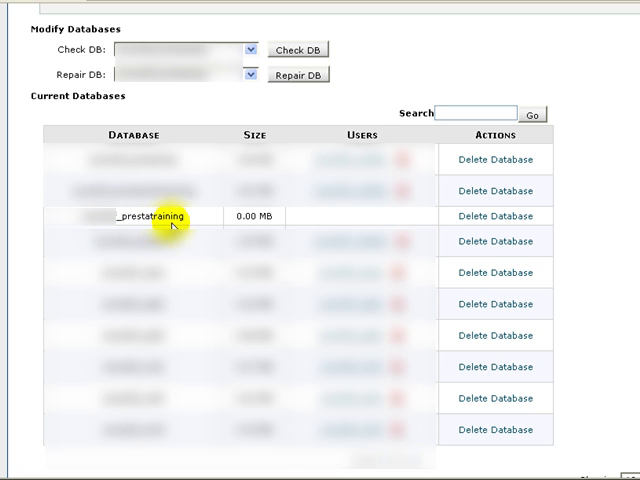
{"action": "mouse_move", "coordinate": [263, 228]}
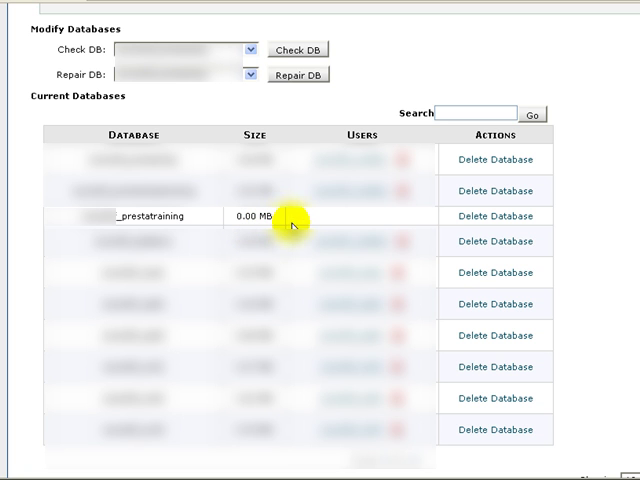
{"action": "mouse_move", "coordinate": [364, 137]}
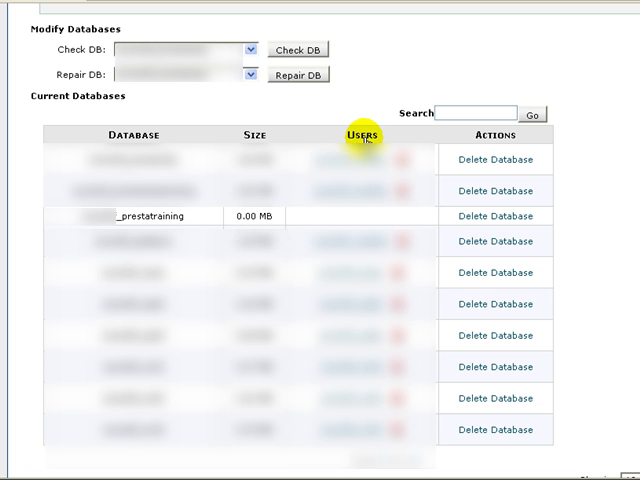
{"action": "mouse_move", "coordinate": [330, 216]}
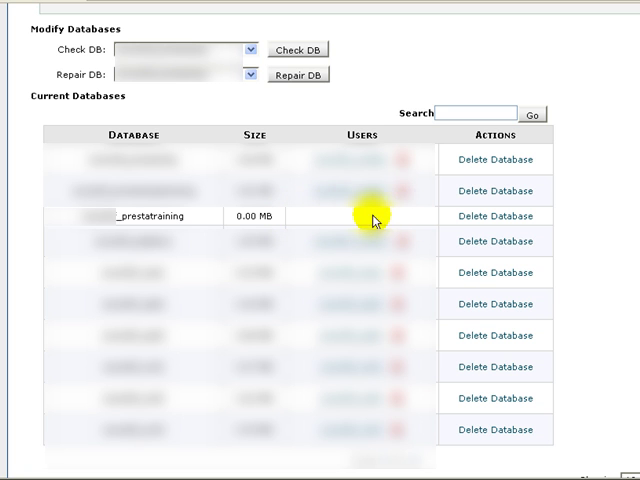
{"action": "mouse_move", "coordinate": [395, 219]}
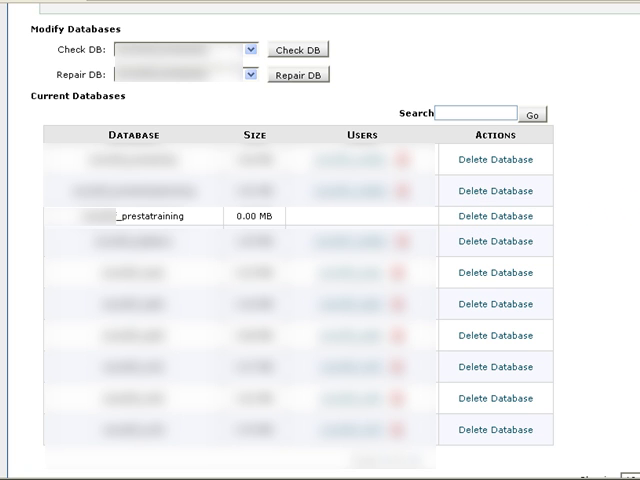
{"action": "scroll", "scroll_direction": "down", "scroll_amount": 3}
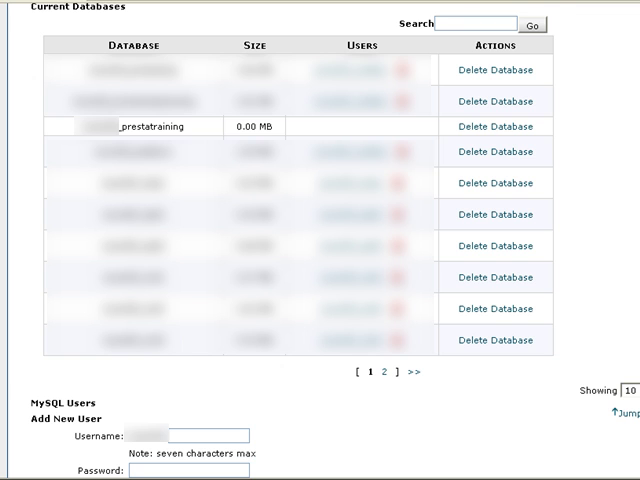
{"action": "scroll", "scroll_direction": "down", "scroll_amount": 3}
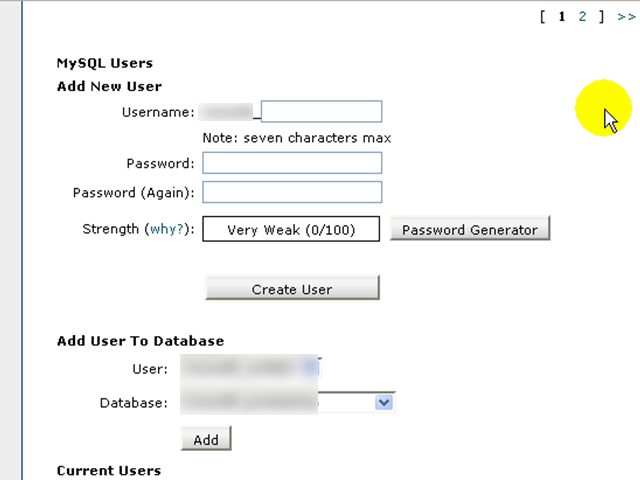
{"action": "mouse_move", "coordinate": [128, 88]}
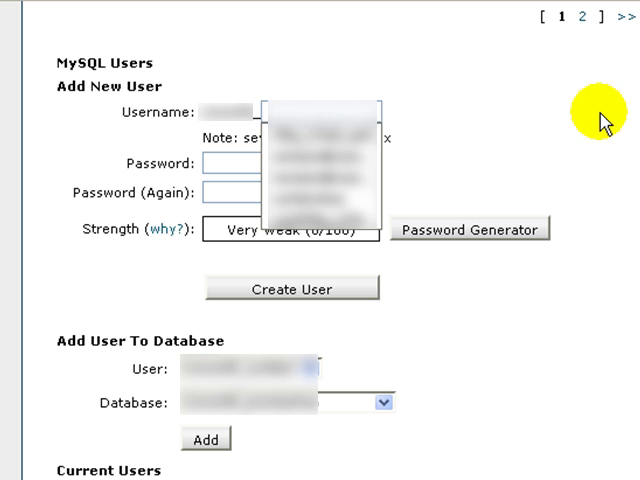
{"action": "left_click", "coordinate": [290, 163]}
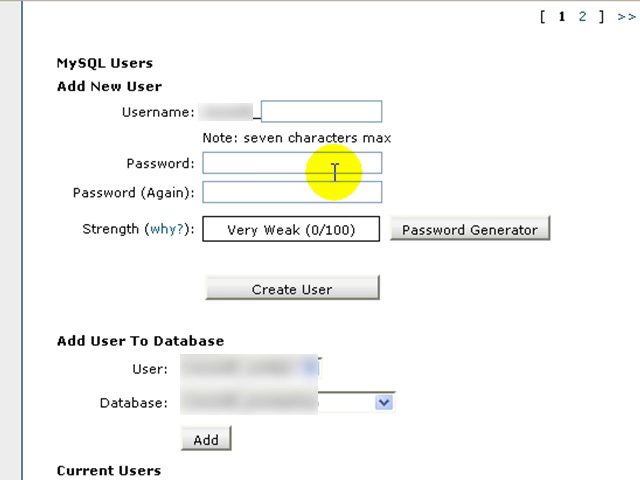
{"action": "mouse_move", "coordinate": [298, 193]}
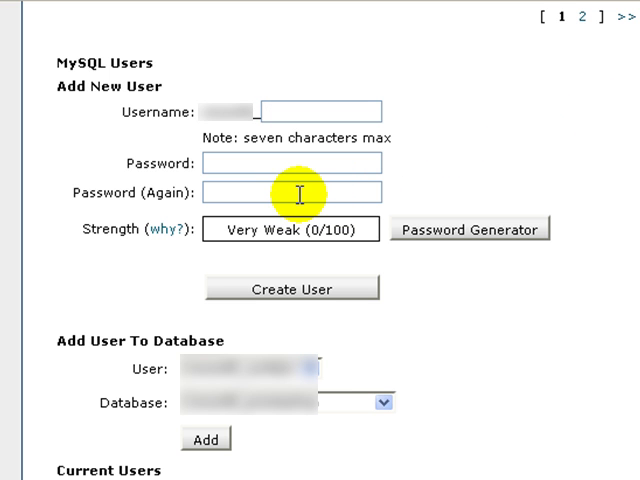
{"action": "mouse_move", "coordinate": [365, 216]}
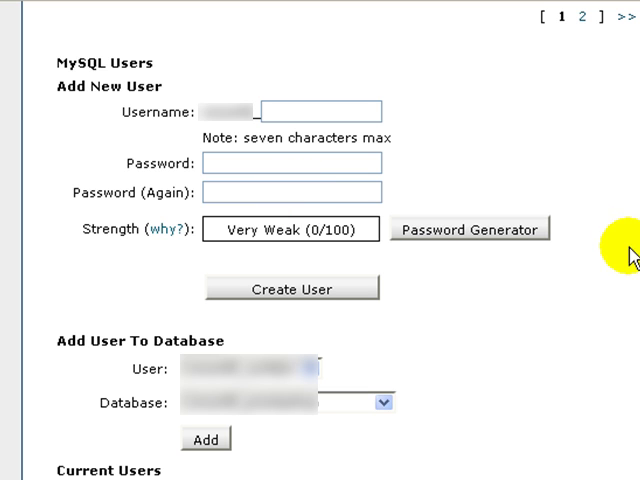
{"action": "mouse_move", "coordinate": [368, 315]}
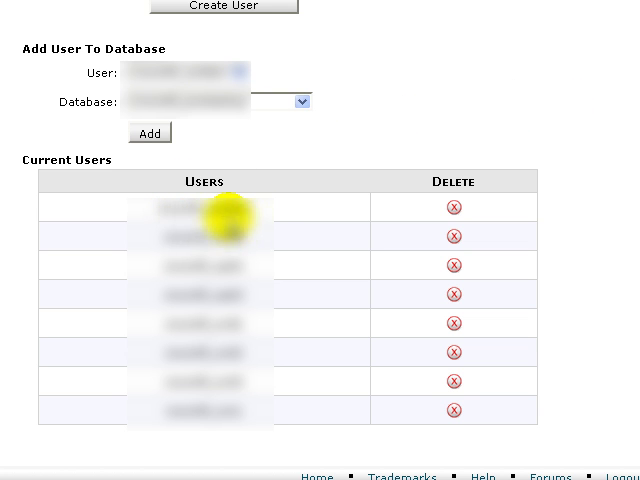
{"action": "mouse_move", "coordinate": [380, 118]}
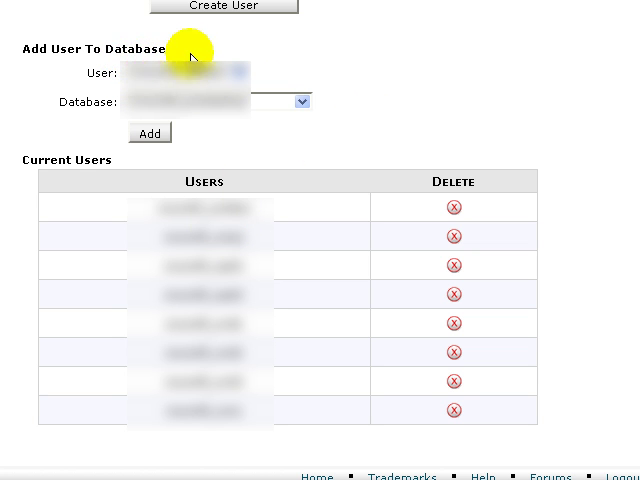
{"action": "mouse_move", "coordinate": [288, 62]}
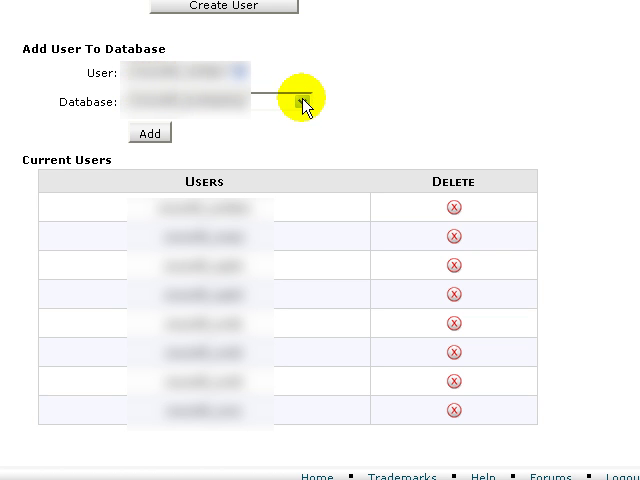
- Add the existing user to the _prestatraining database via Add User To Database
{"action": "left_click", "coordinate": [302, 103]}
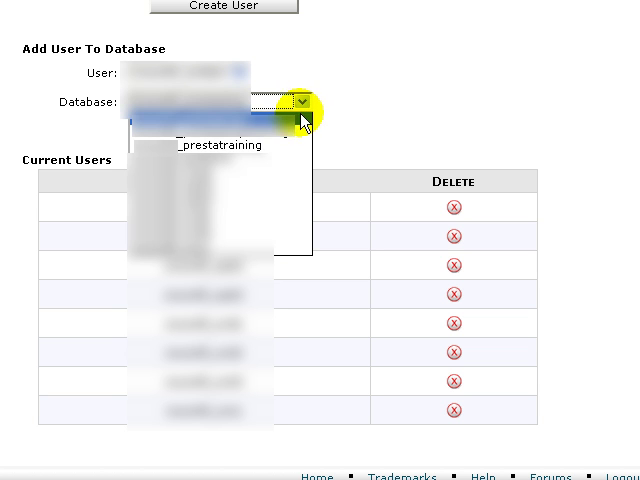
{"action": "left_click", "coordinate": [217, 145]}
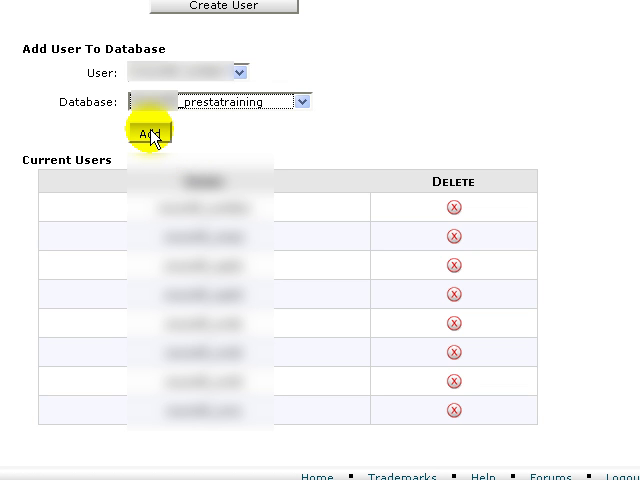
{"action": "left_click", "coordinate": [148, 133]}
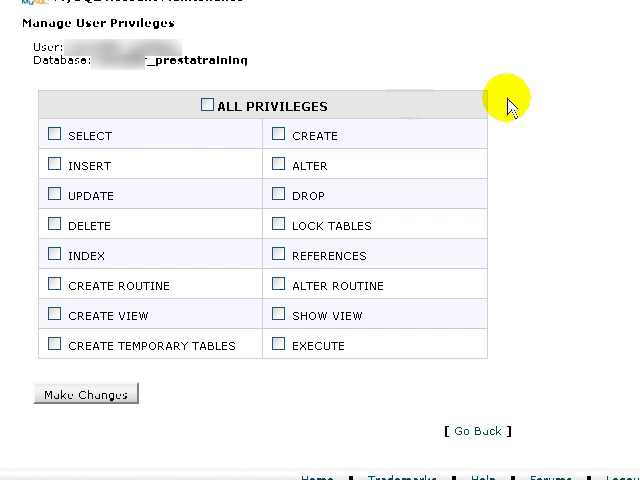
{"action": "mouse_move", "coordinate": [580, 42]}
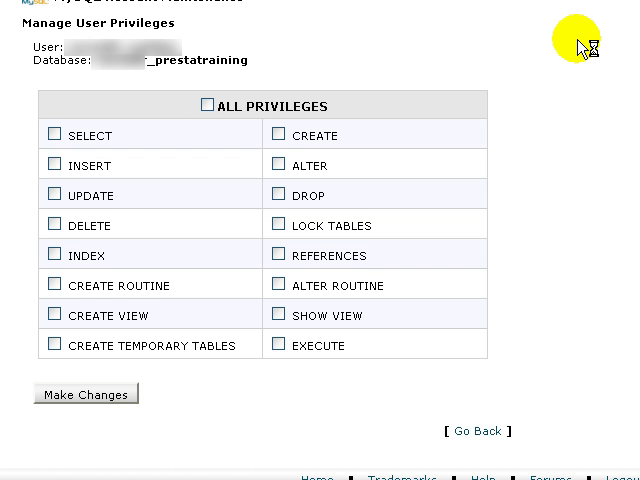
{"action": "mouse_move", "coordinate": [583, 47]}
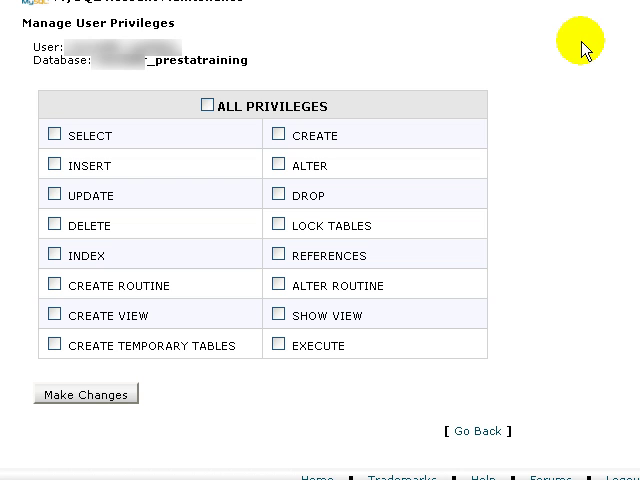
- Check ALL PRIVILEGES for the user on the _prestatraining database
{"action": "left_click", "coordinate": [206, 105]}
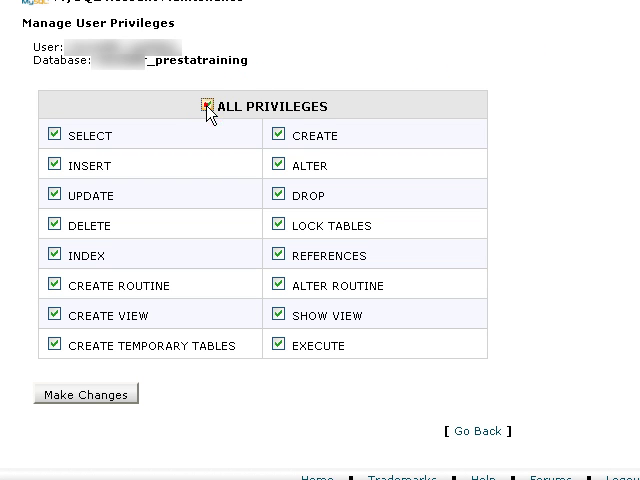
{"action": "left_click", "coordinate": [211, 106]}
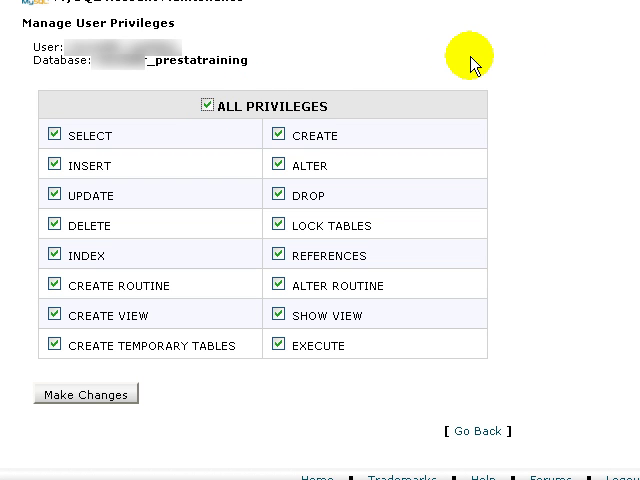
{"action": "mouse_move", "coordinate": [97, 399]}
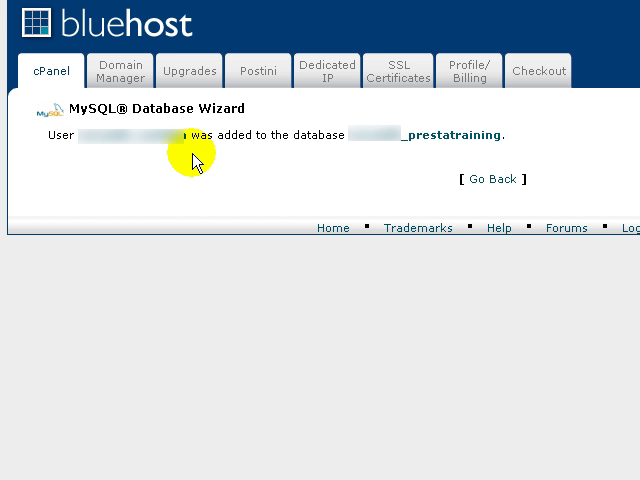
{"action": "mouse_move", "coordinate": [485, 181]}
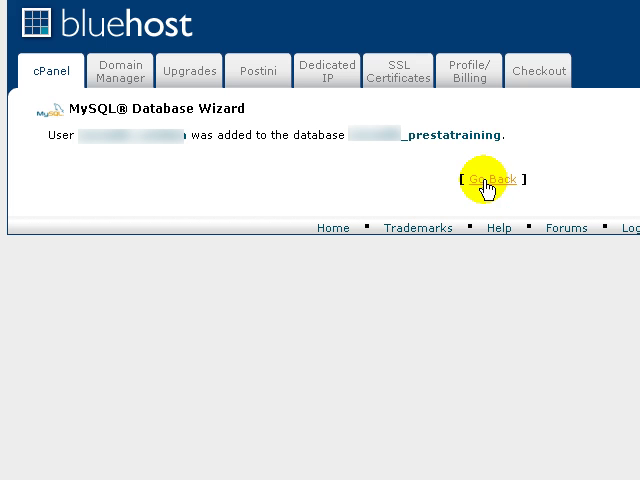
- Go back to the Current Databases list showing the user assigned to _prestatraining
{"action": "left_click", "coordinate": [488, 179]}
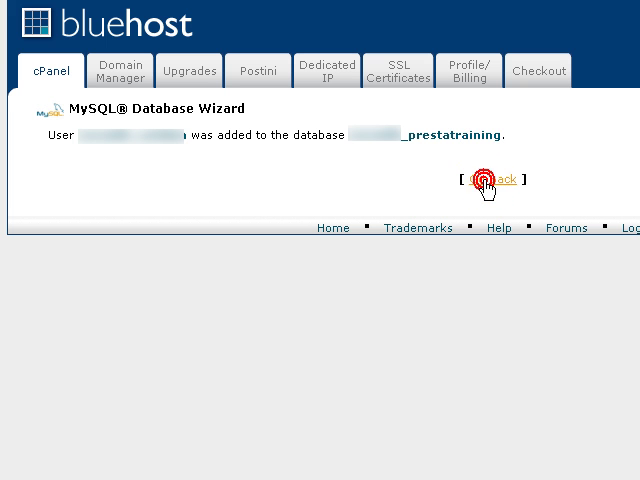
{"action": "left_click", "coordinate": [487, 180]}
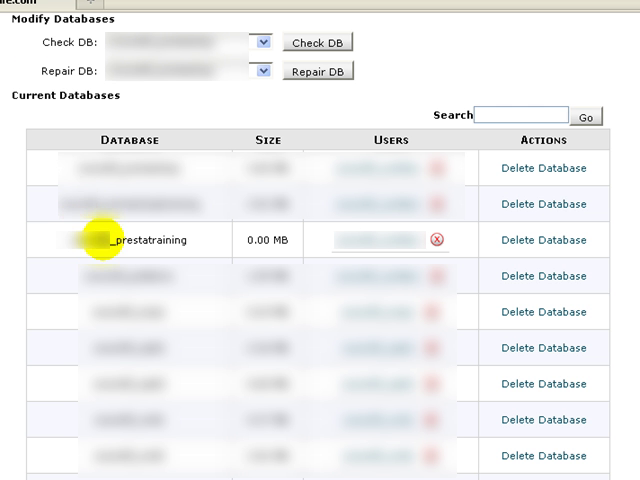
{"action": "mouse_move", "coordinate": [355, 232]}
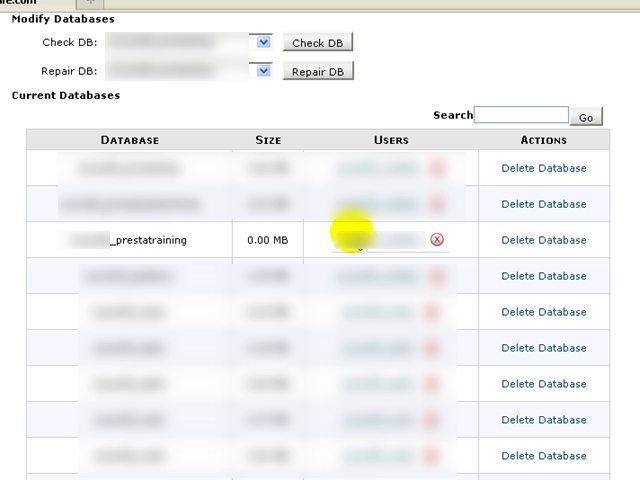